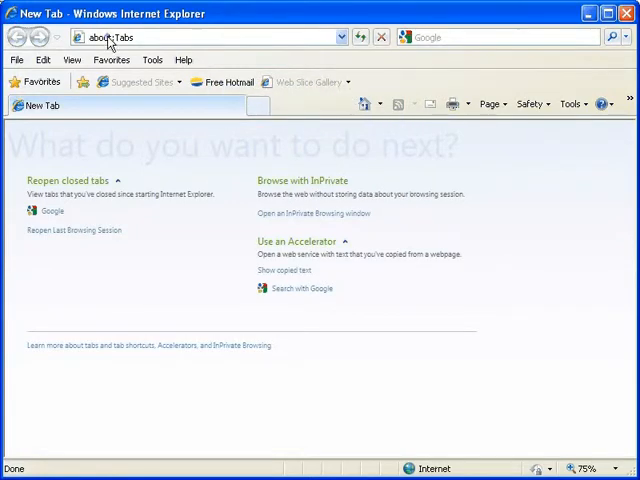
Step: Enter the address x.longandfoster.com in the address bar and go to the site
{"action": "type", "text": "x.long"}
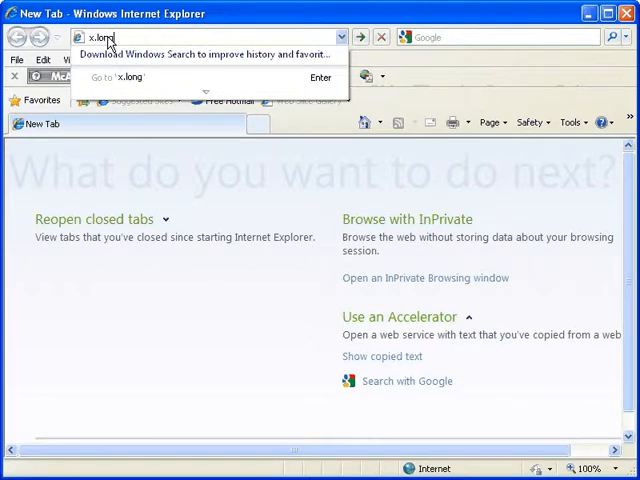
{"action": "type", "text": "andfoster.com/"}
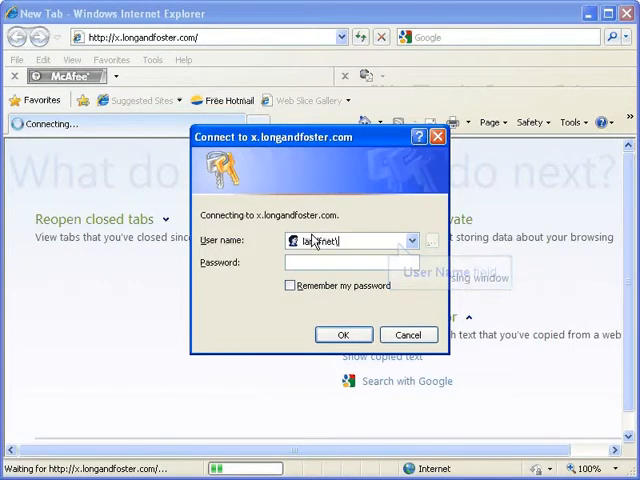
Step: Sign in with user name 12345 and the password in the Connect dialog
{"action": "type", "text": "12345"}
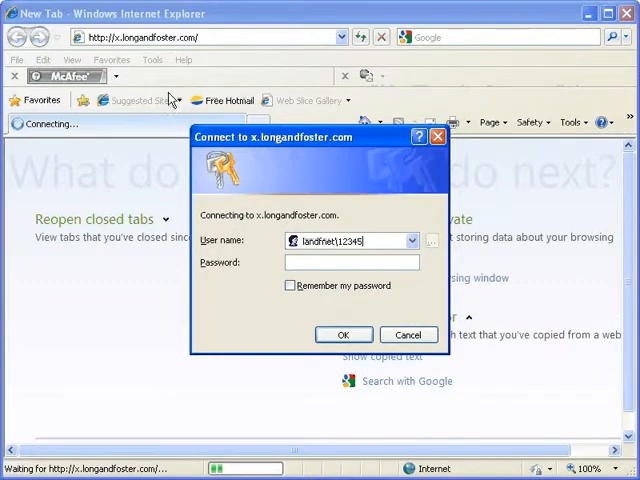
{"action": "left_click", "coordinate": [352, 262]}
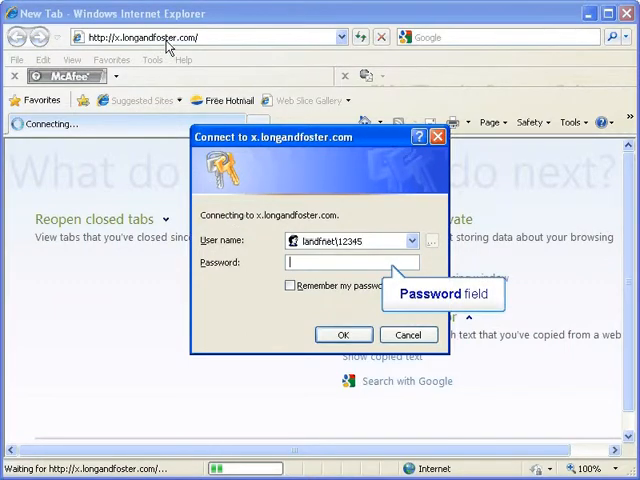
{"action": "type", "text": "••"}
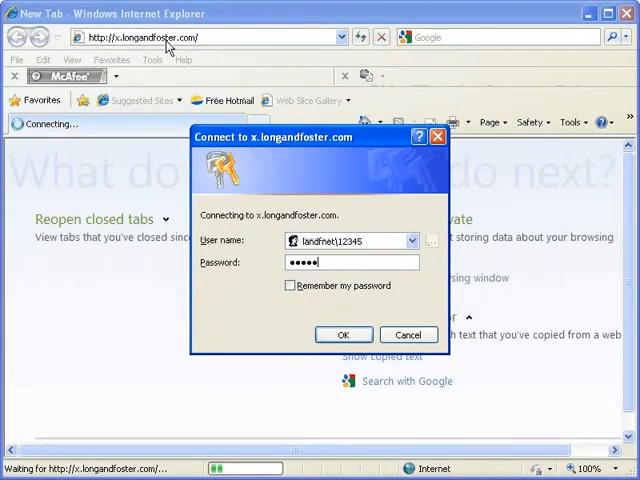
{"action": "mouse_move", "coordinate": [344, 334]}
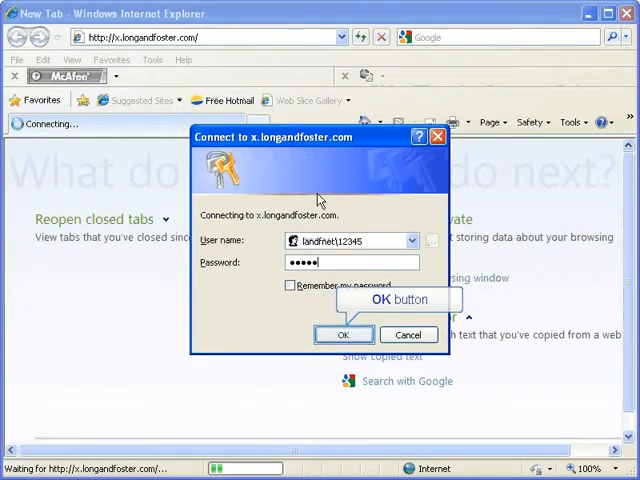
{"action": "left_click", "coordinate": [344, 334]}
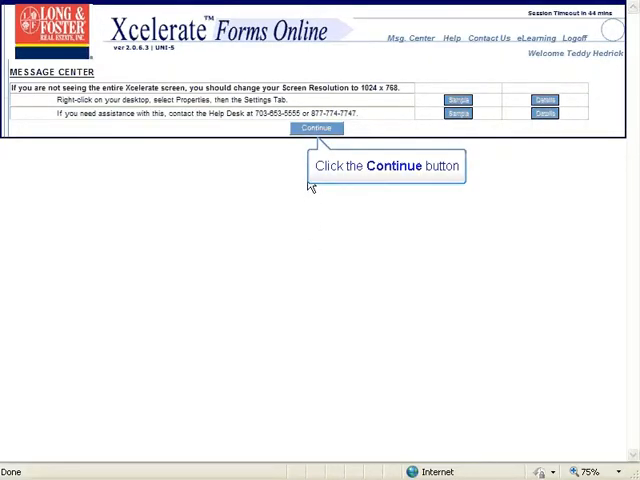
Step: Continue past the Message Center screen-resolution notice to the Café home page
{"action": "left_click", "coordinate": [316, 128]}
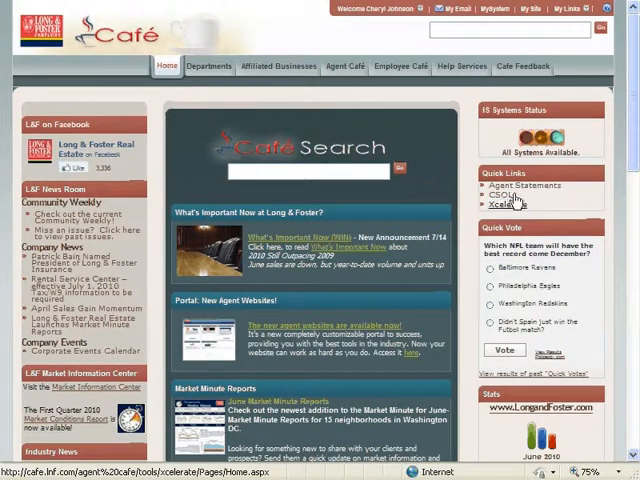
Step: Go to the Xcelerate quick link page and run Xcelerate now to reach My Dashboard
{"action": "left_click", "coordinate": [510, 204]}
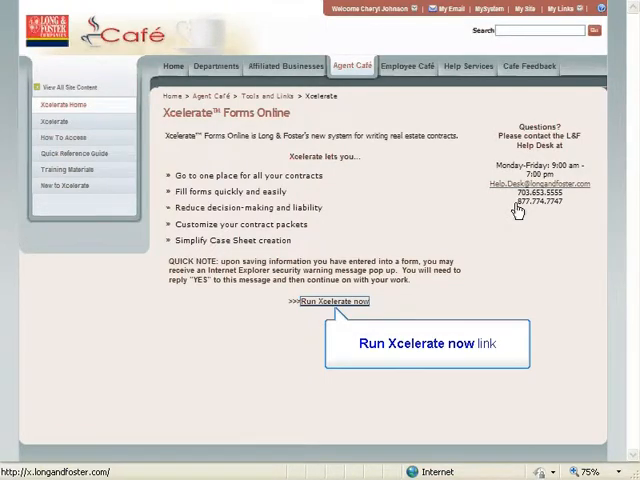
{"action": "left_click", "coordinate": [336, 300]}
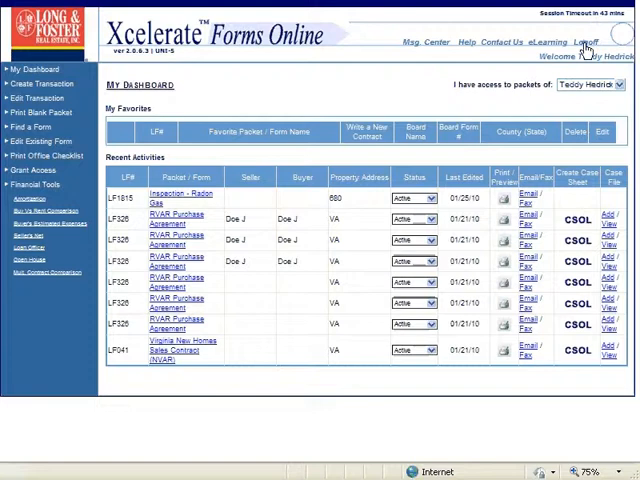
Step: Request Logoff from My Dashboard's top navigation
{"action": "left_click", "coordinate": [584, 42]}
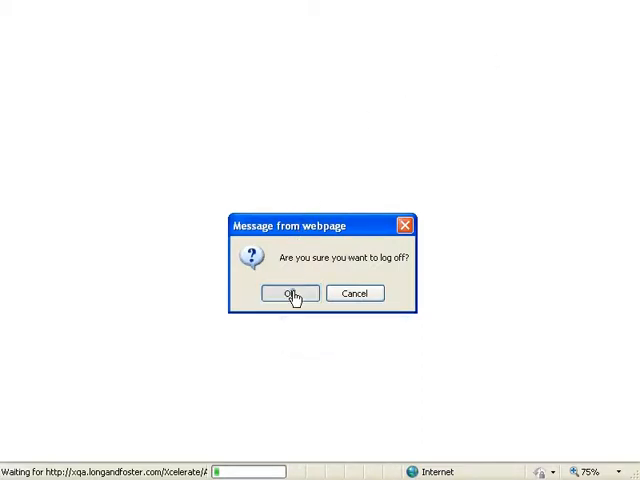
Step: Confirm the log-off prompt, returning Internet Explorer to a blank new tab
{"action": "left_click", "coordinate": [290, 292]}
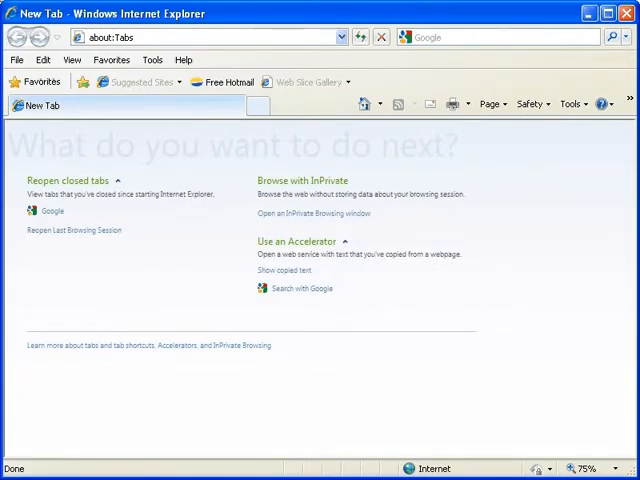